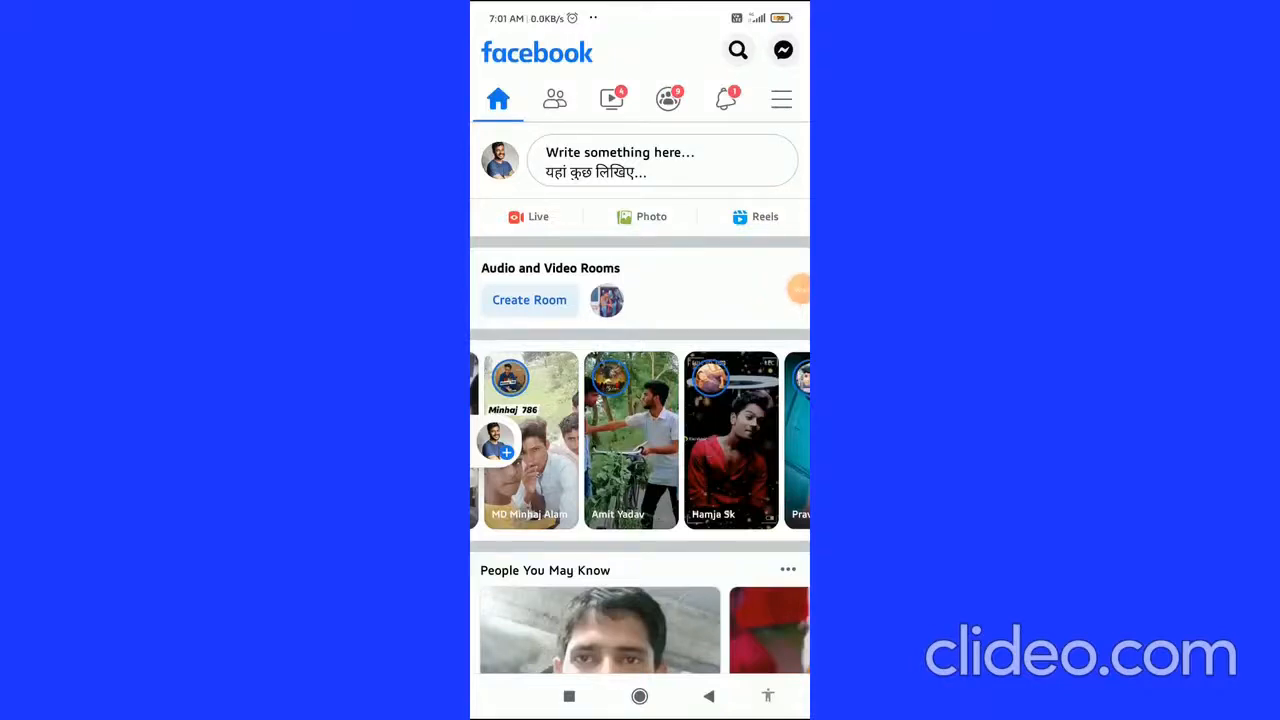
Reach the Hareram Kumar Page's General settings from the Facebook menu, with Messenger in view.
scroll("down", 3)
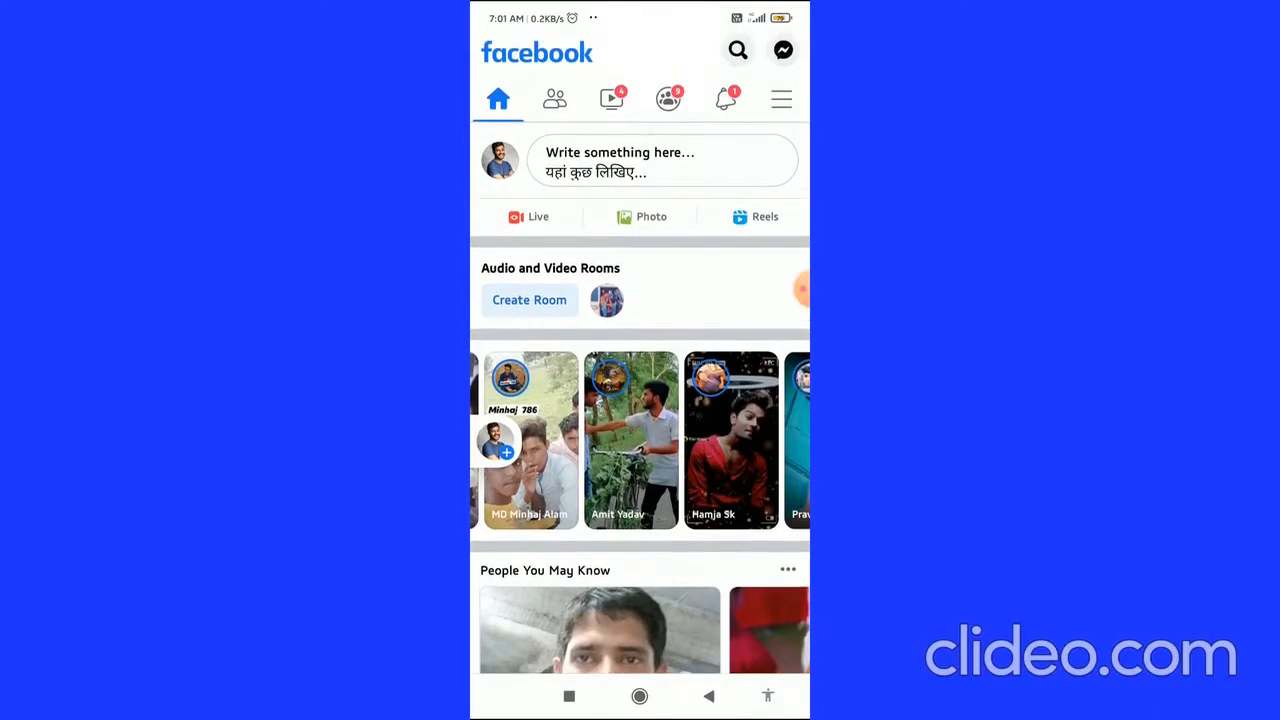
left_click(780, 98)
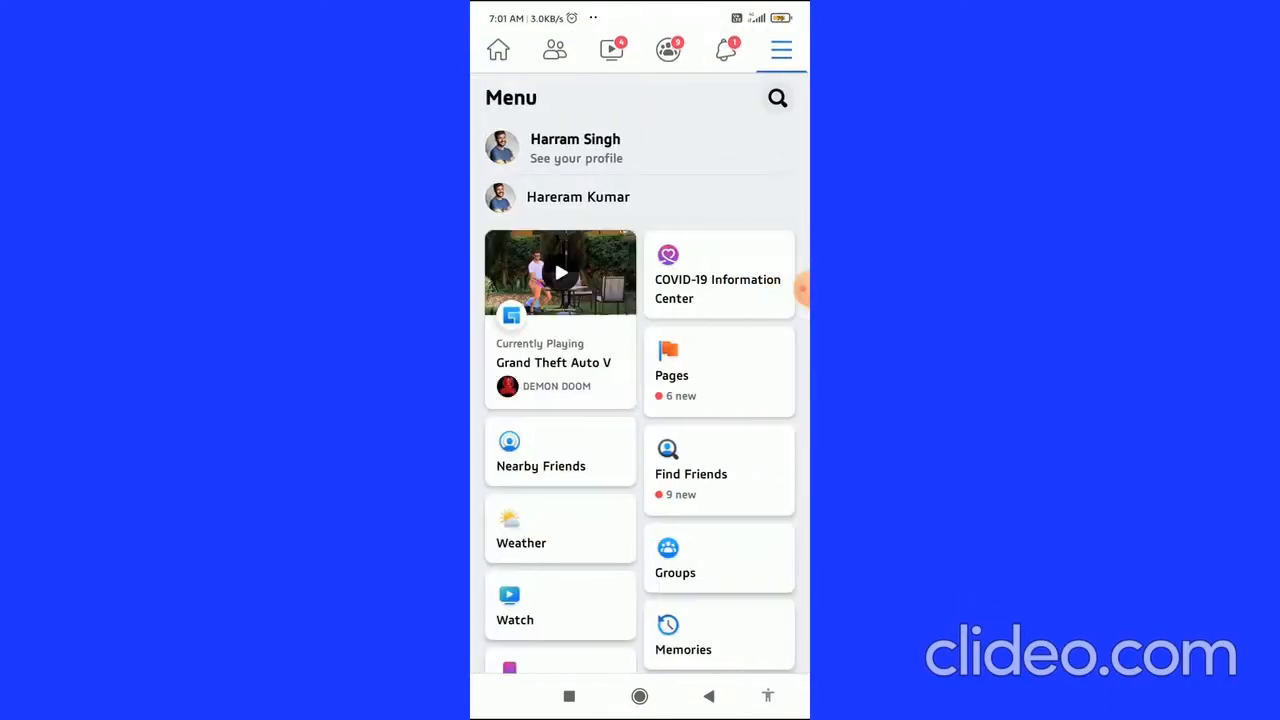
scroll("down", 3)
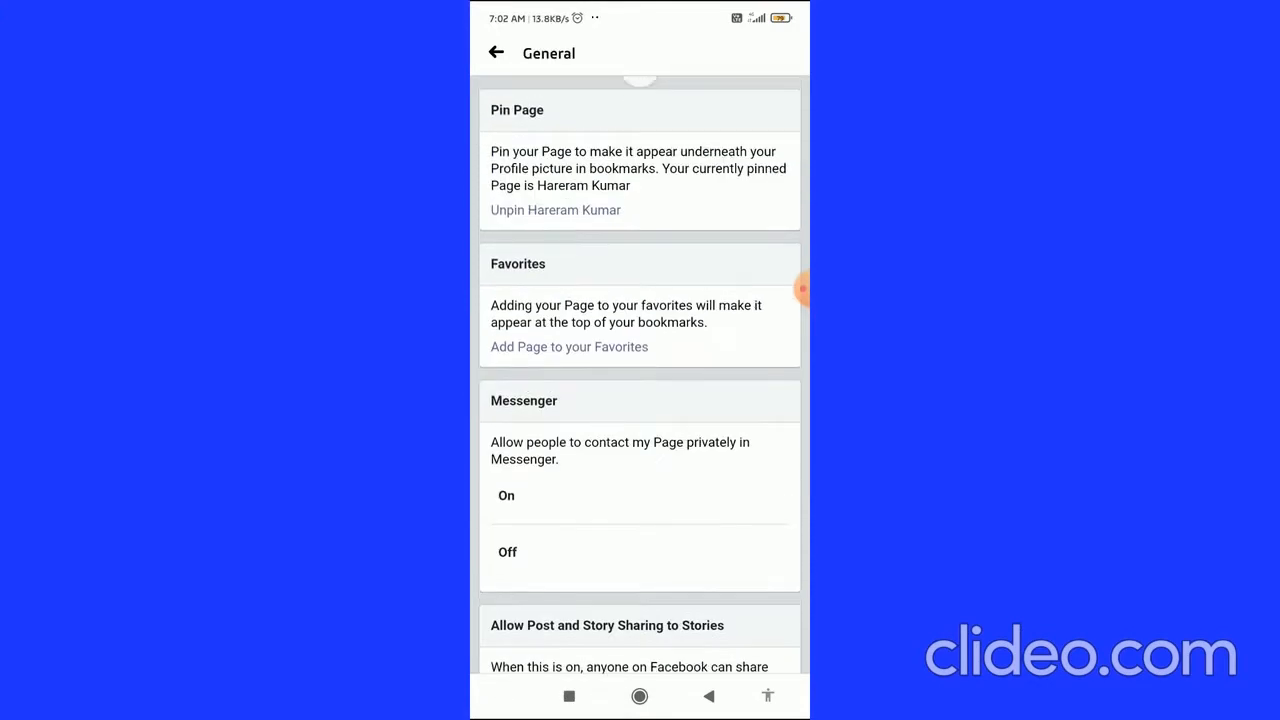
Set the Page's Messenger option to Off so people can no longer message it privately.
scroll("down", 3)
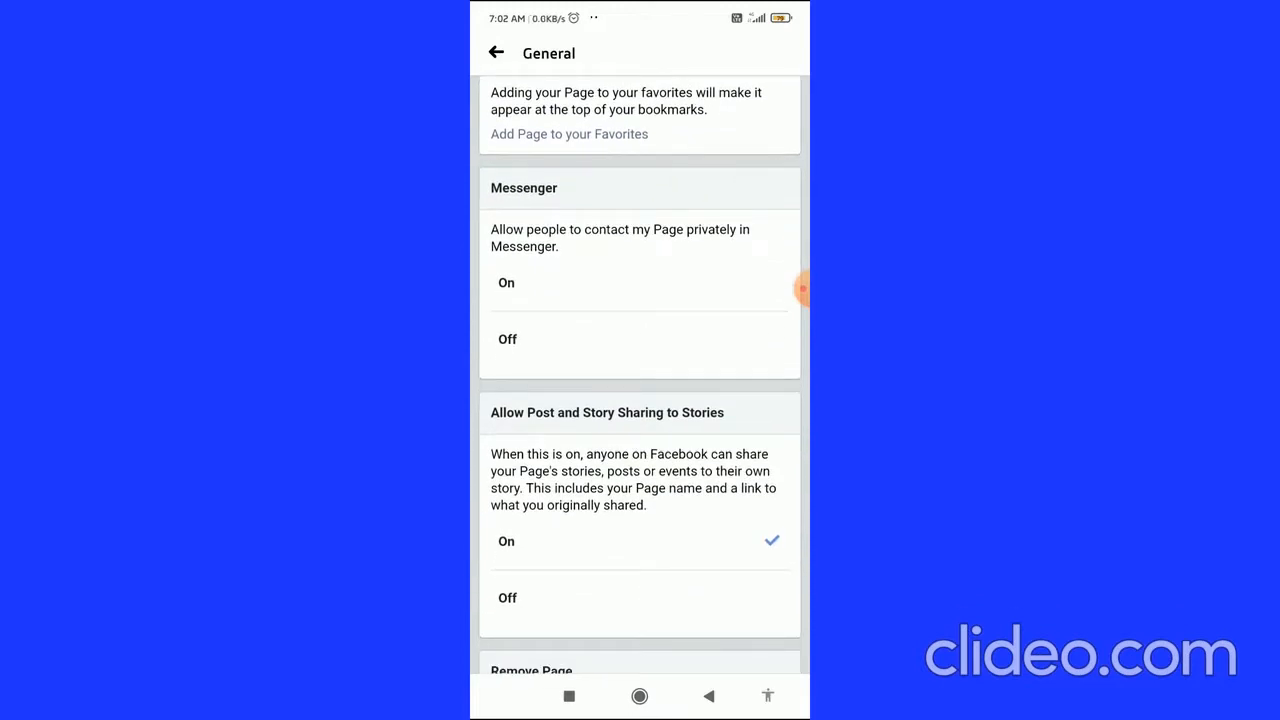
left_click(508, 340)
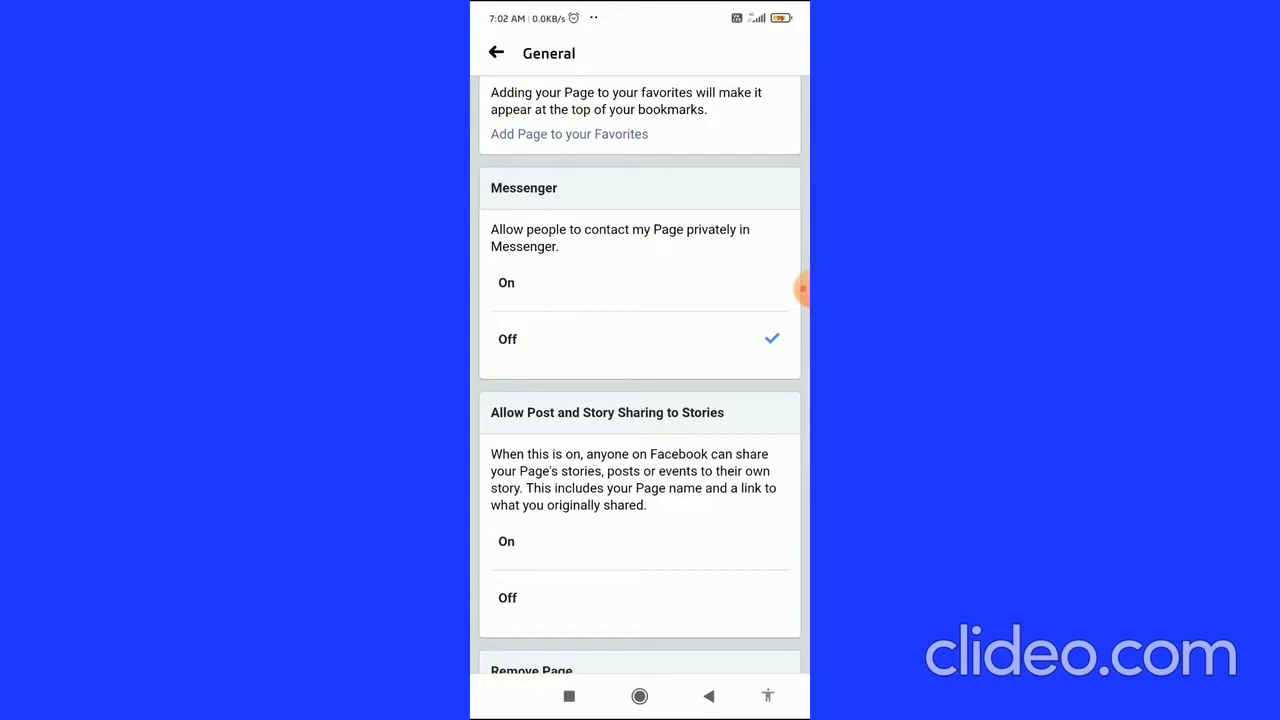
scroll("down", 3)
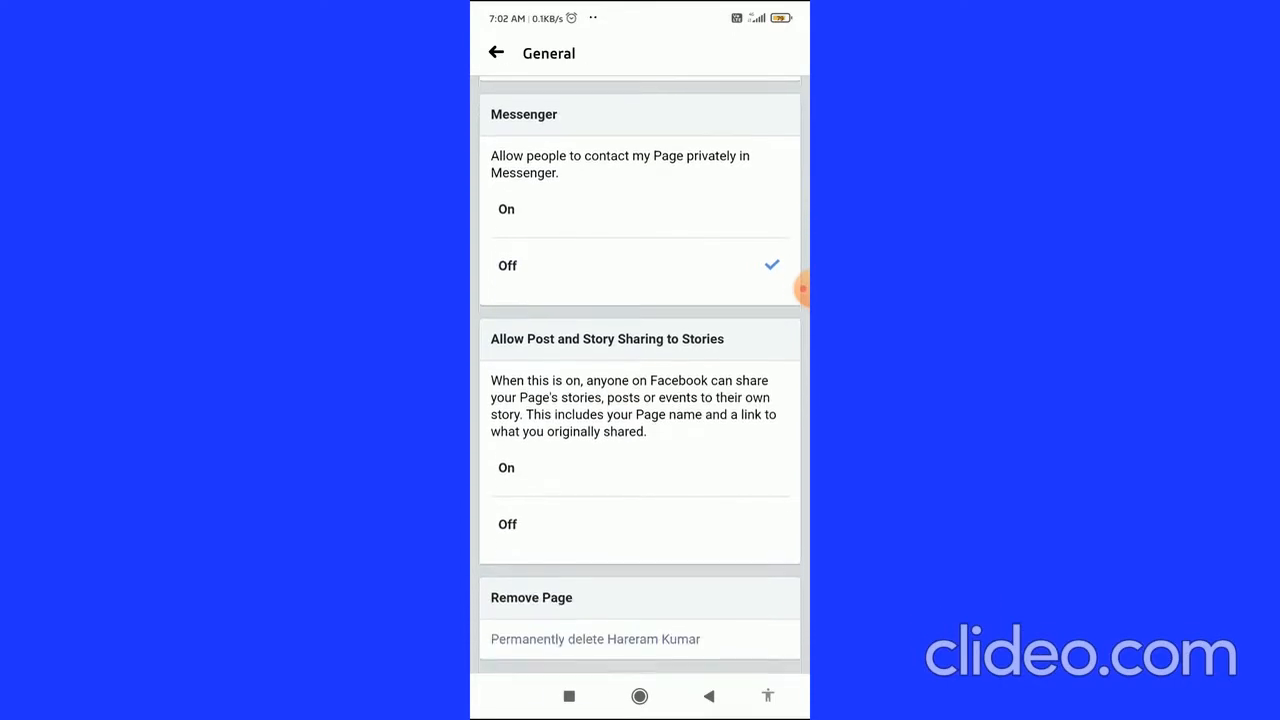
scroll("down", 3)
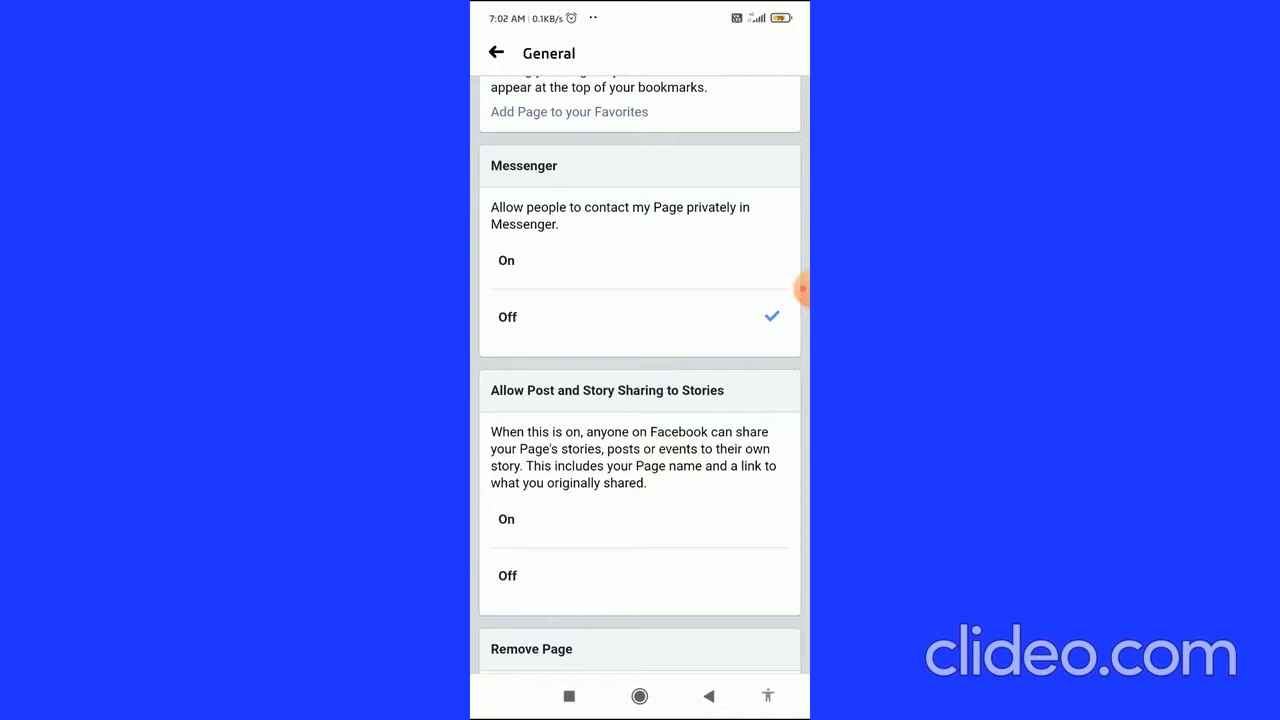